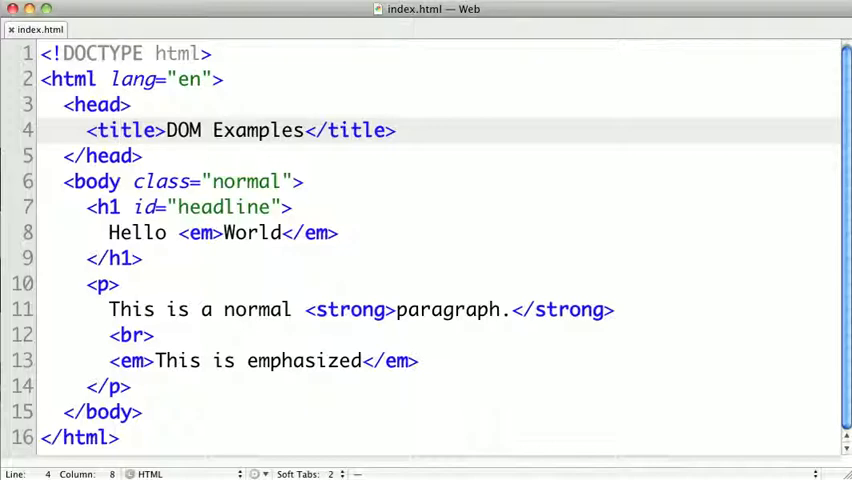
mouse_move(85, 80)
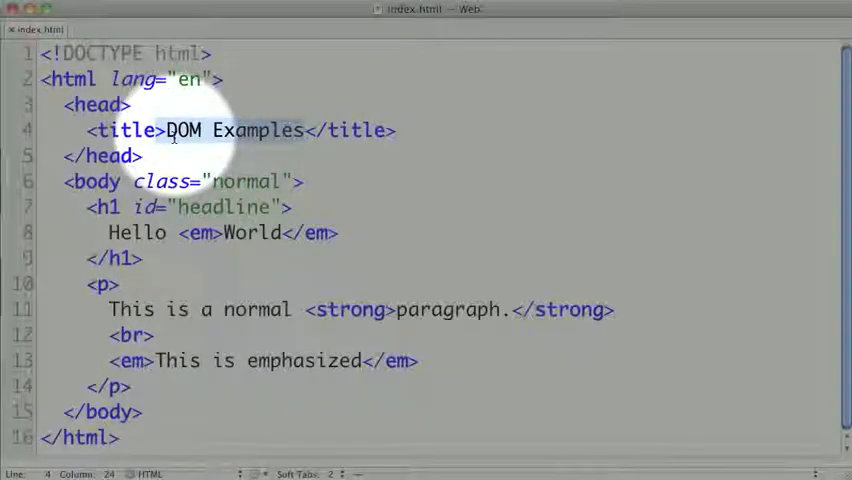
left_click(166, 130)
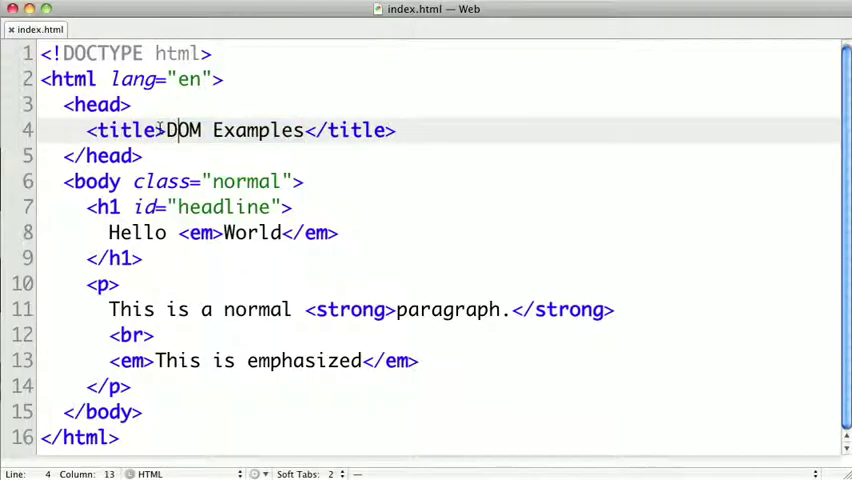
left_click(129, 104)
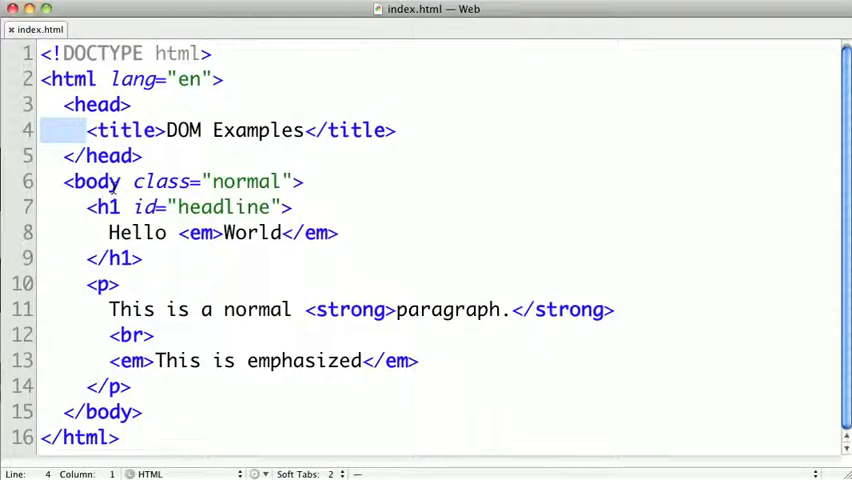
mouse_move(118, 181)
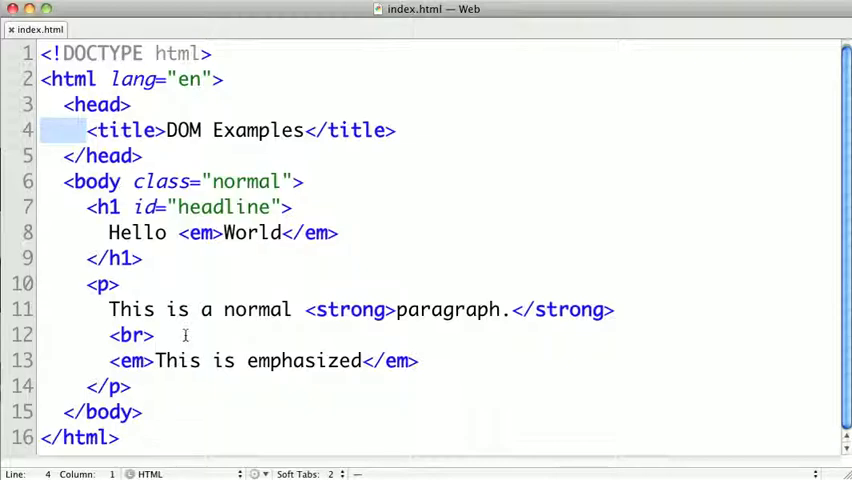
left_click(187, 335)
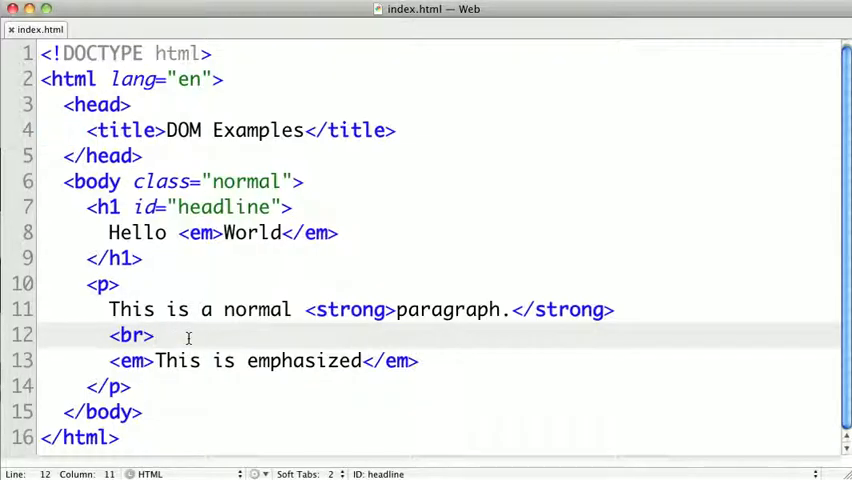